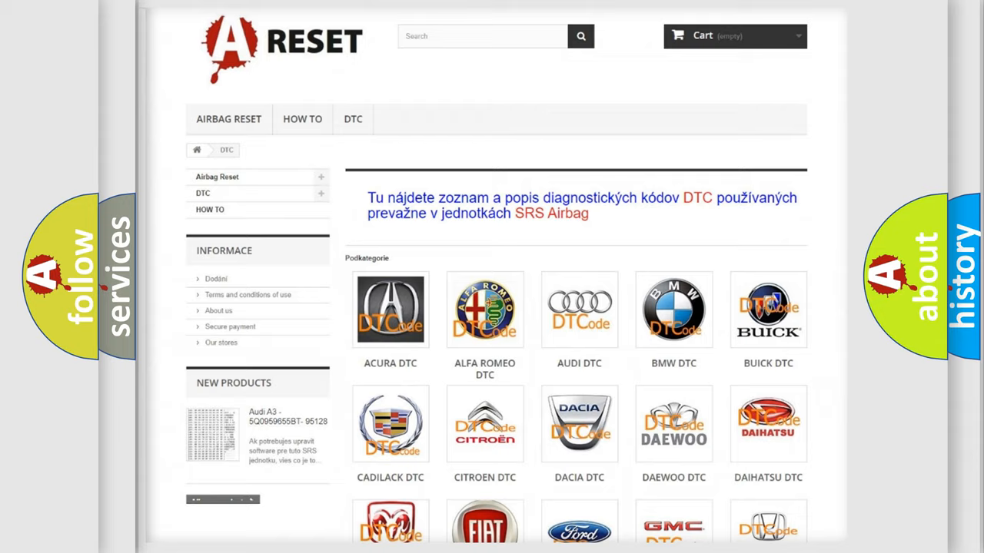
# - Choose the Alfa Romeo DTC category and browse through its list of codes
pyautogui.scroll(3)
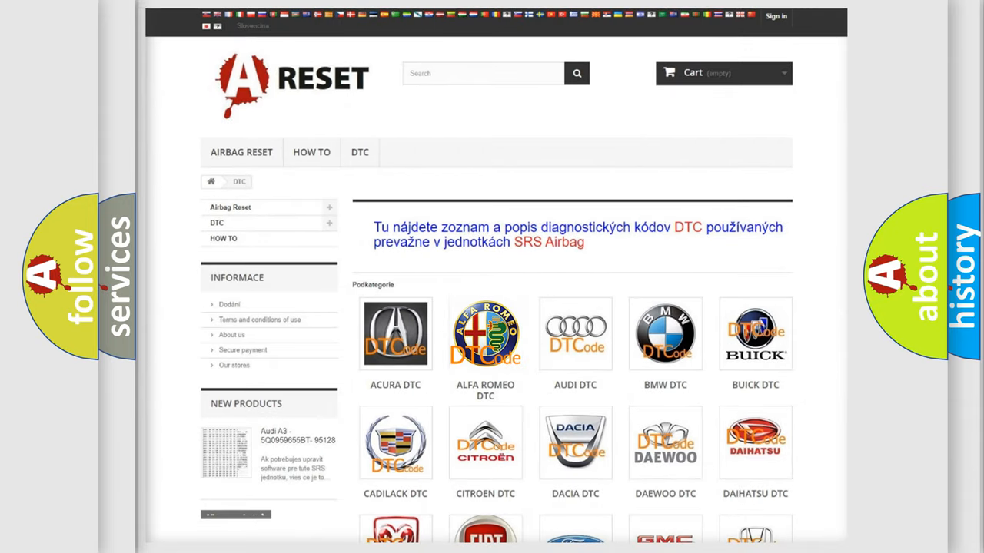
pyautogui.click(486, 335)
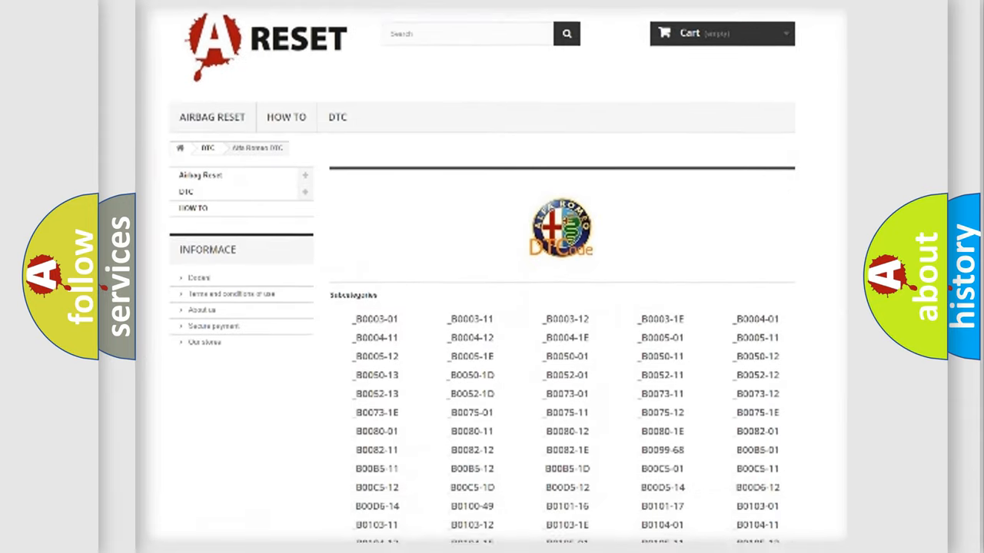
pyautogui.scroll(-3)
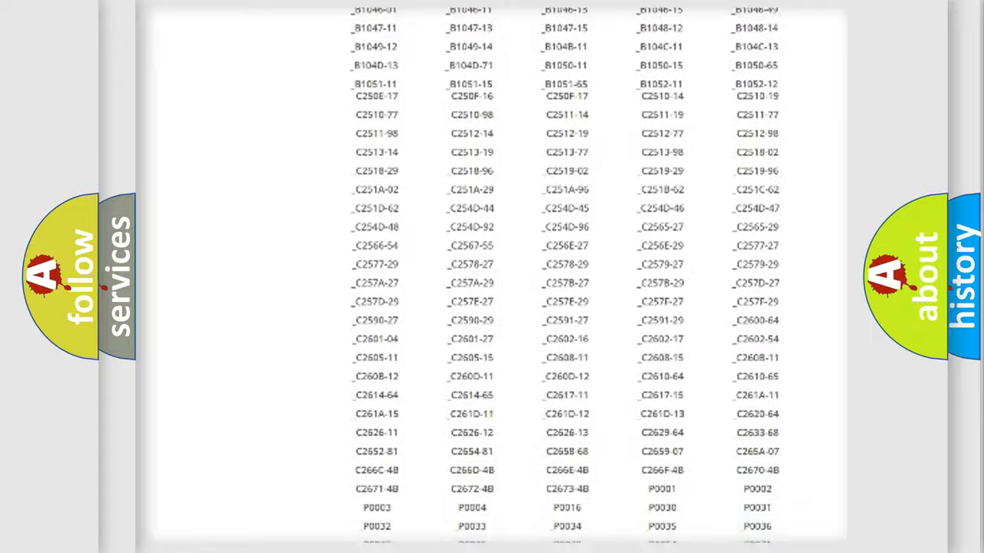
pyautogui.scroll(3)
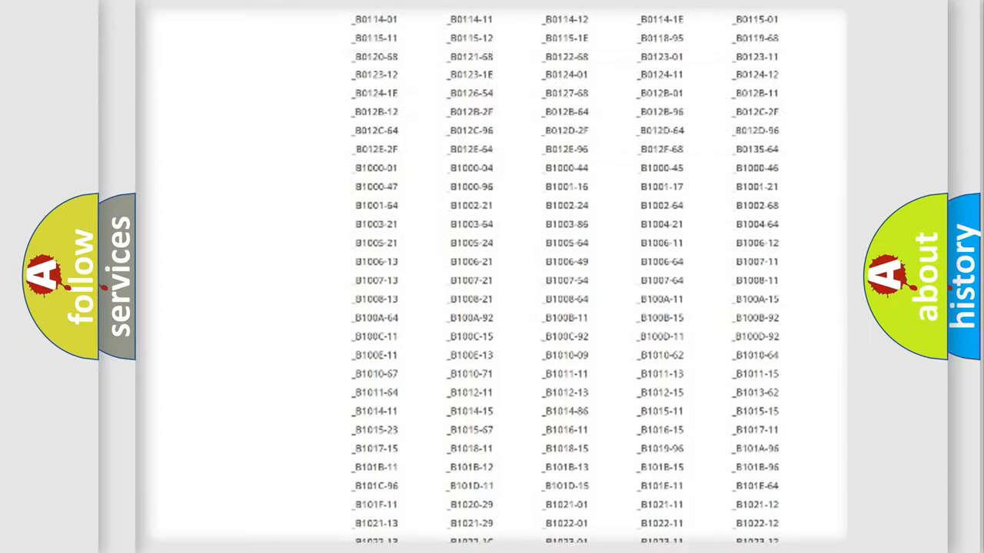
pyautogui.scroll(3)
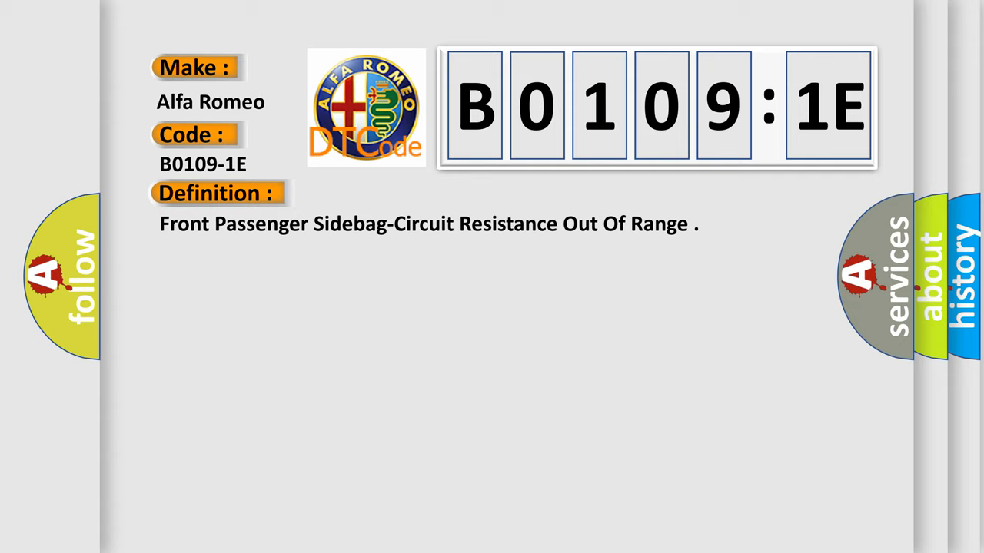
# - Show the B0109-1E entry defining a front passenger sidebag circuit resistance out-of-range fault
pyautogui.click(399, 193)
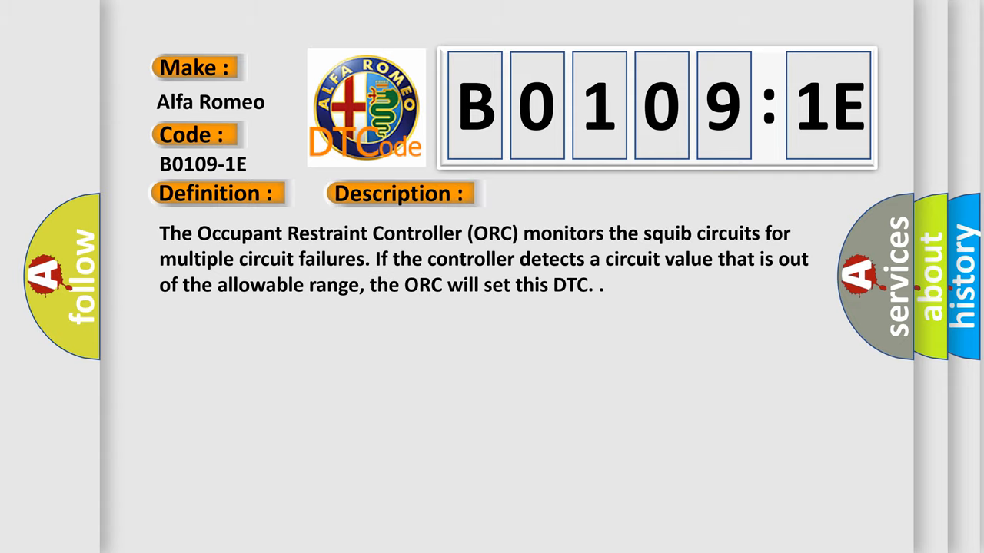